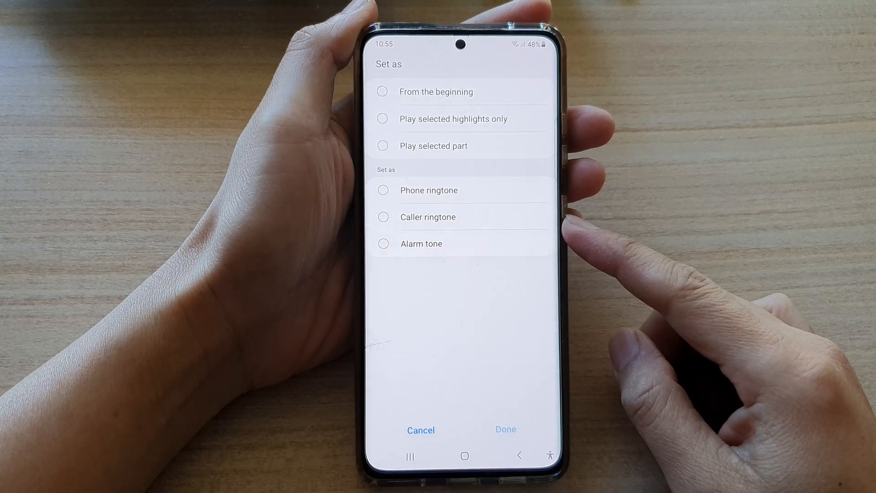
- Cancel the Set as ringtone dialog without applying and return to the home screen
{"action": "left_click", "coordinate": [421, 430]}
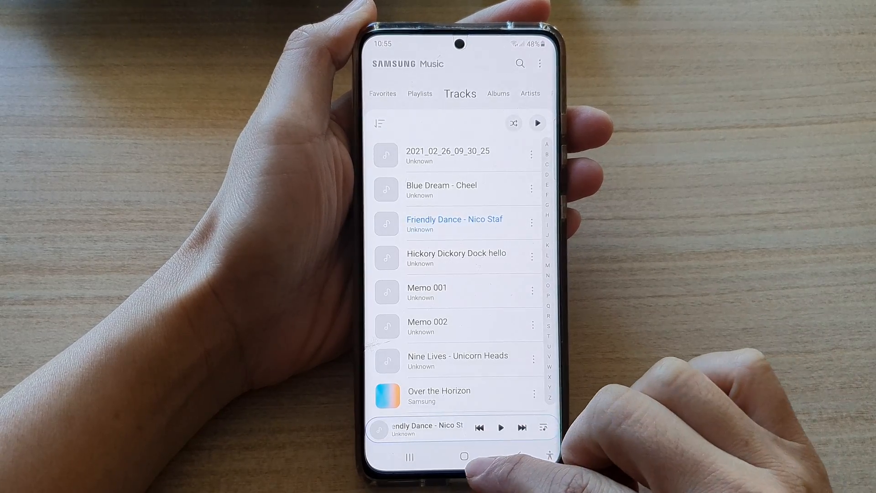
{"action": "left_click", "coordinate": [463, 456]}
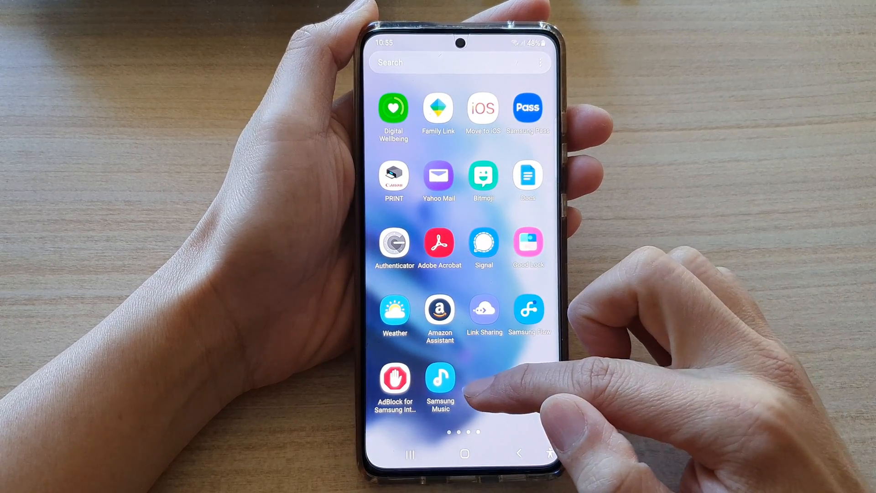
{"action": "mouse_move", "coordinate": [486, 386]}
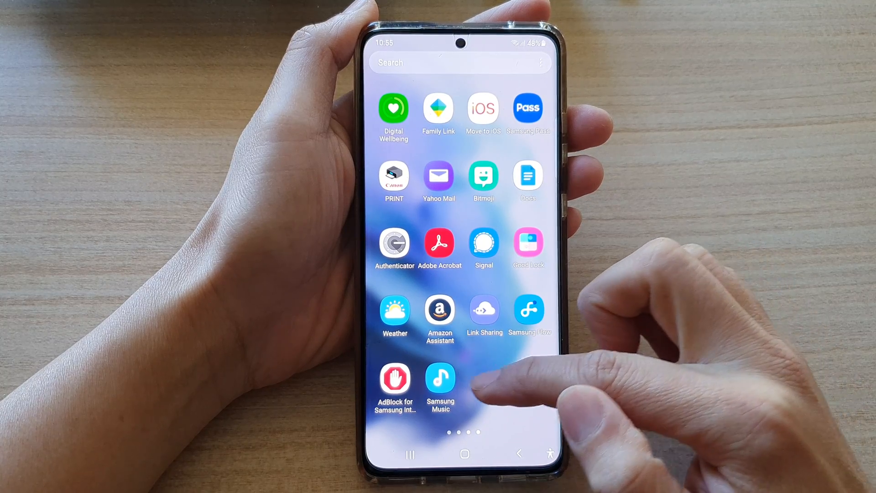
{"action": "mouse_move", "coordinate": [492, 380]}
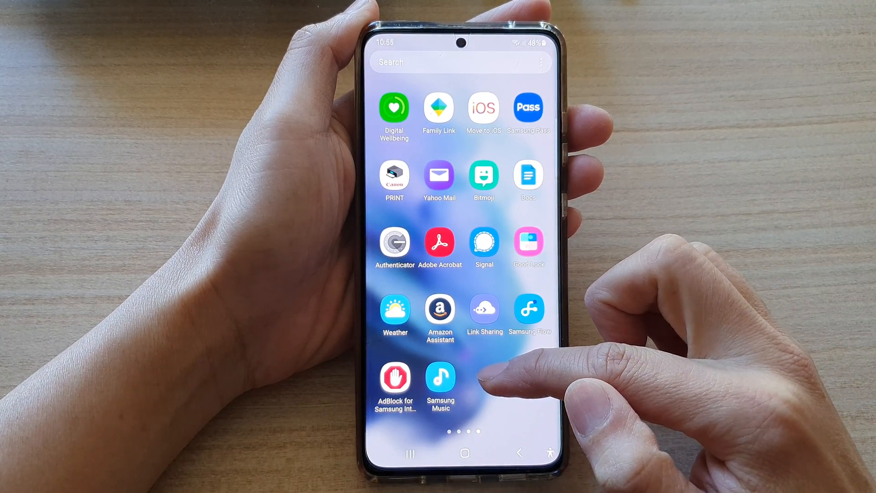
- Launch Samsung Music from the app drawer, opening on its Albums list
{"action": "left_click", "coordinate": [440, 376]}
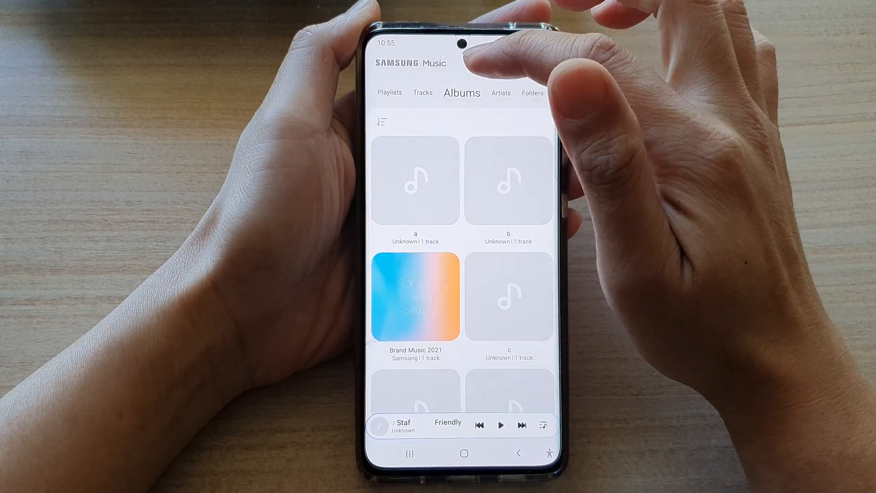
- Open the Set as options for Friendly Dance - Nico Staf from the Tracks list
{"action": "left_click", "coordinate": [423, 93]}
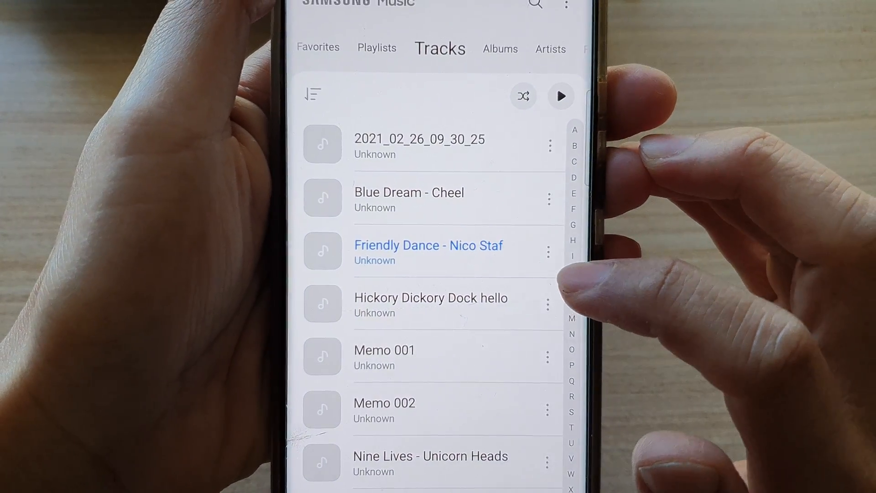
{"action": "left_click", "coordinate": [548, 251]}
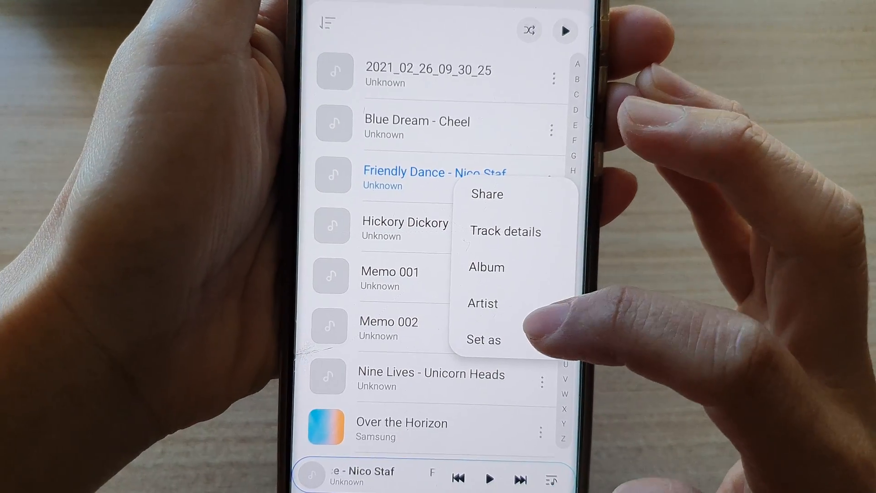
{"action": "left_click", "coordinate": [483, 340]}
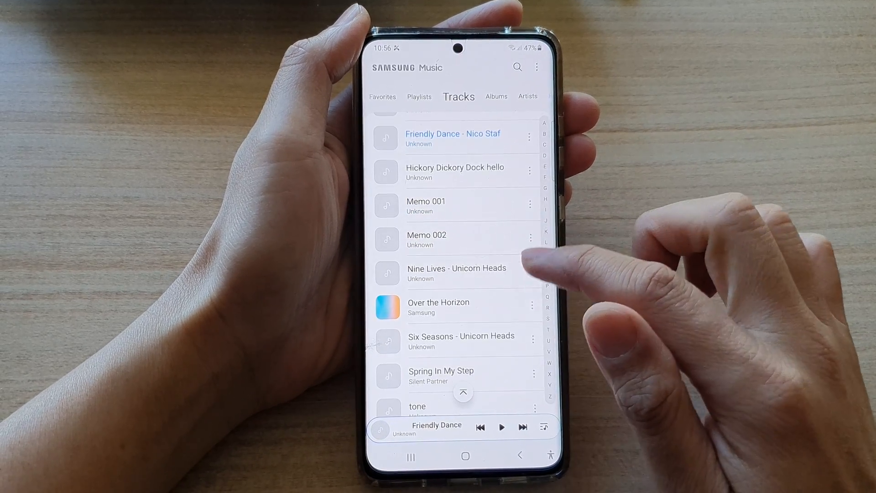
- Set Spring In My Step as caller ringtone, playing from the beginning
{"action": "left_click", "coordinate": [532, 374]}
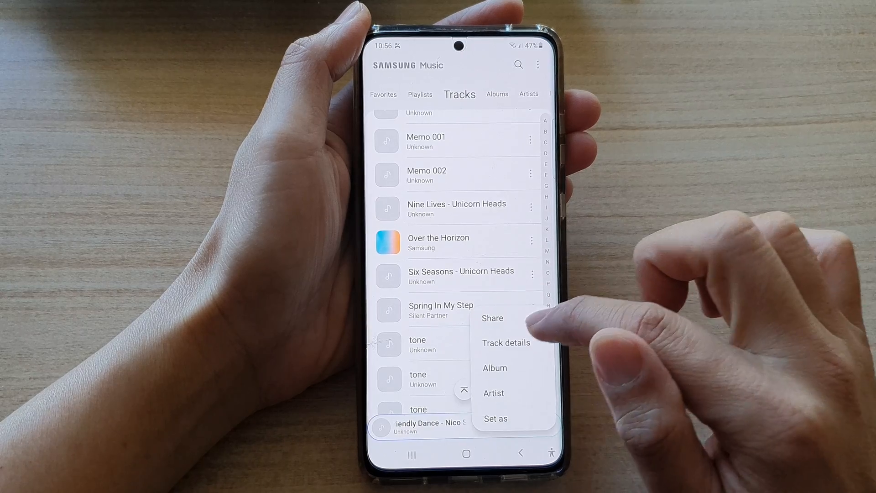
{"action": "left_click", "coordinate": [494, 418]}
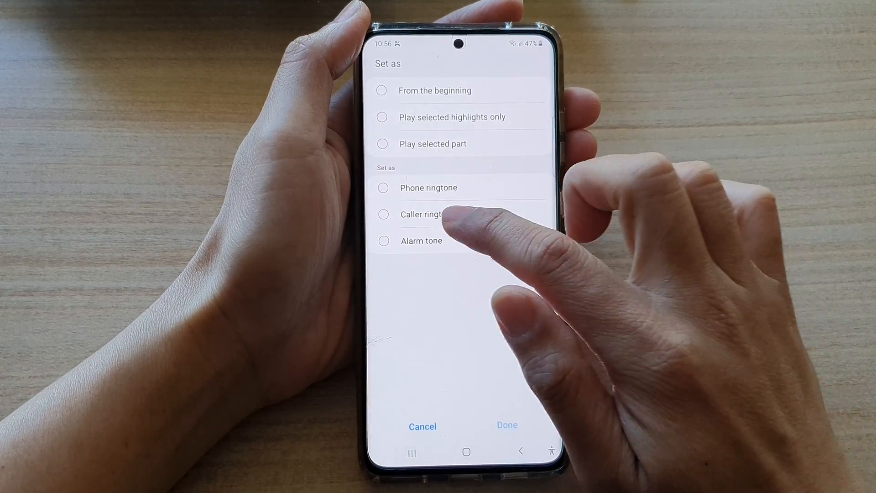
{"action": "left_click", "coordinate": [383, 216]}
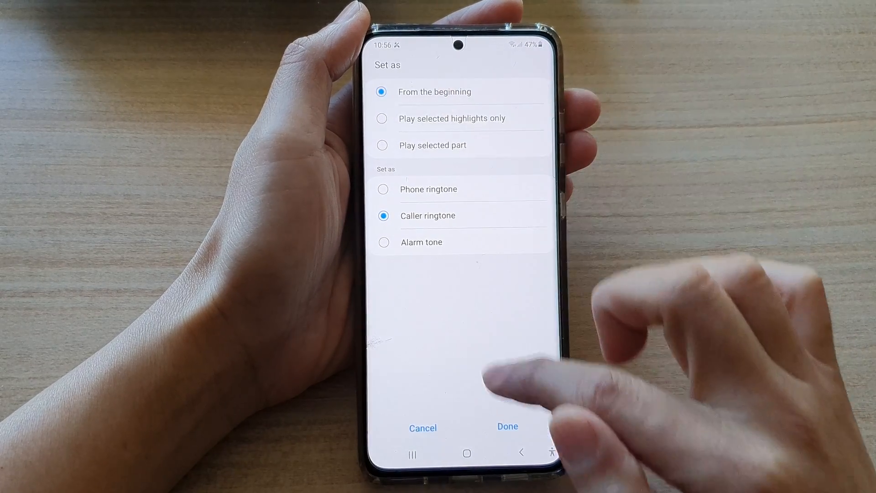
{"action": "left_click", "coordinate": [506, 425]}
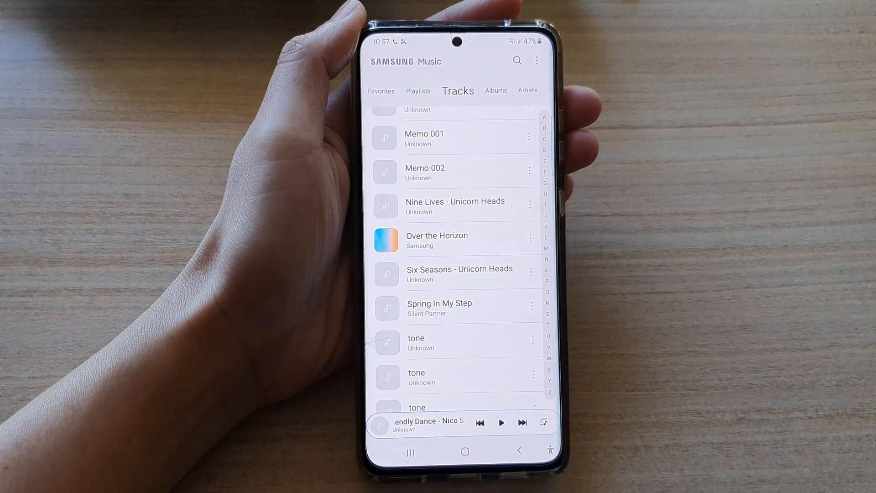
- Go to the home screen and swipe the app drawer to the page with Phone
{"action": "left_click", "coordinate": [464, 450]}
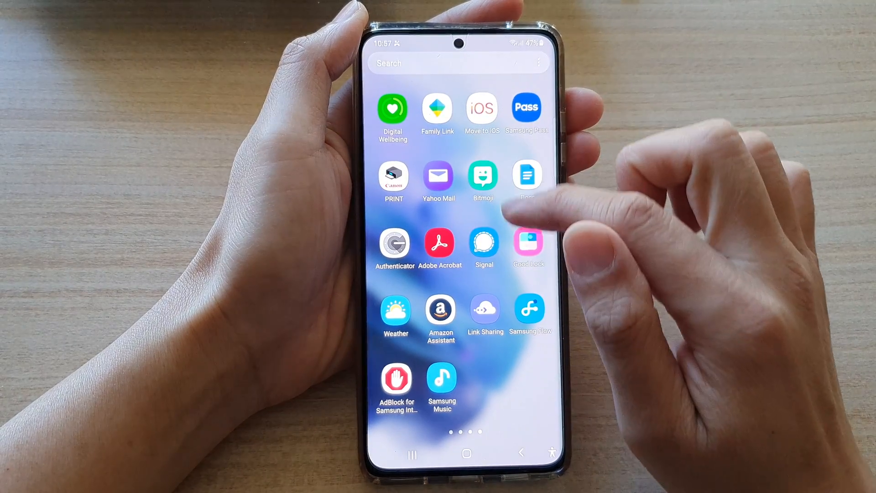
{"action": "scroll", "scroll_direction": "left", "scroll_amount": 3}
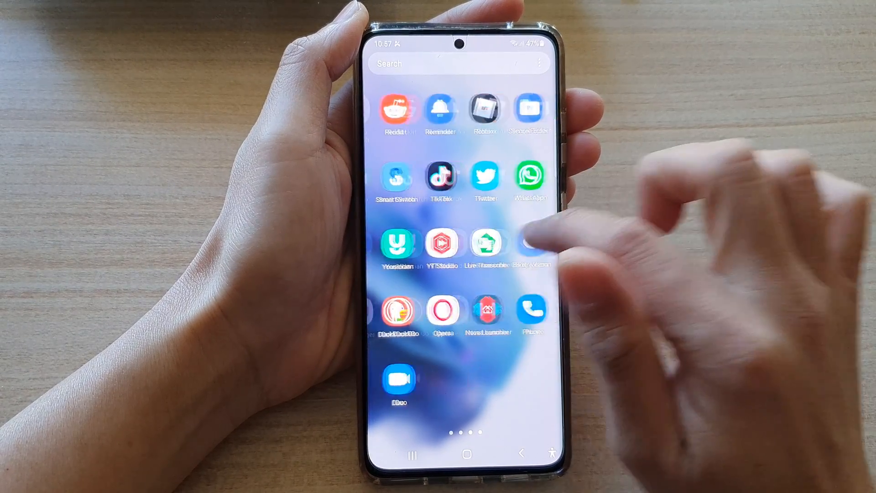